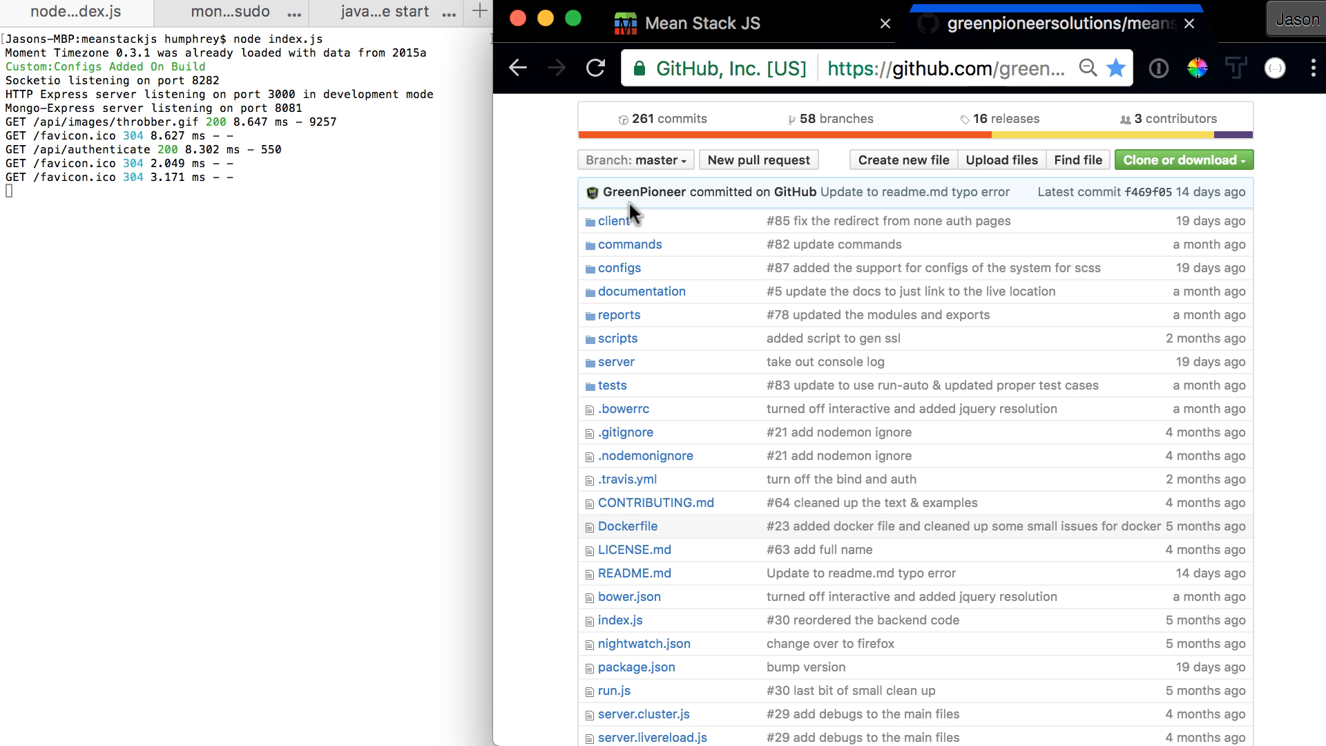
pyautogui.moveTo(612, 221)
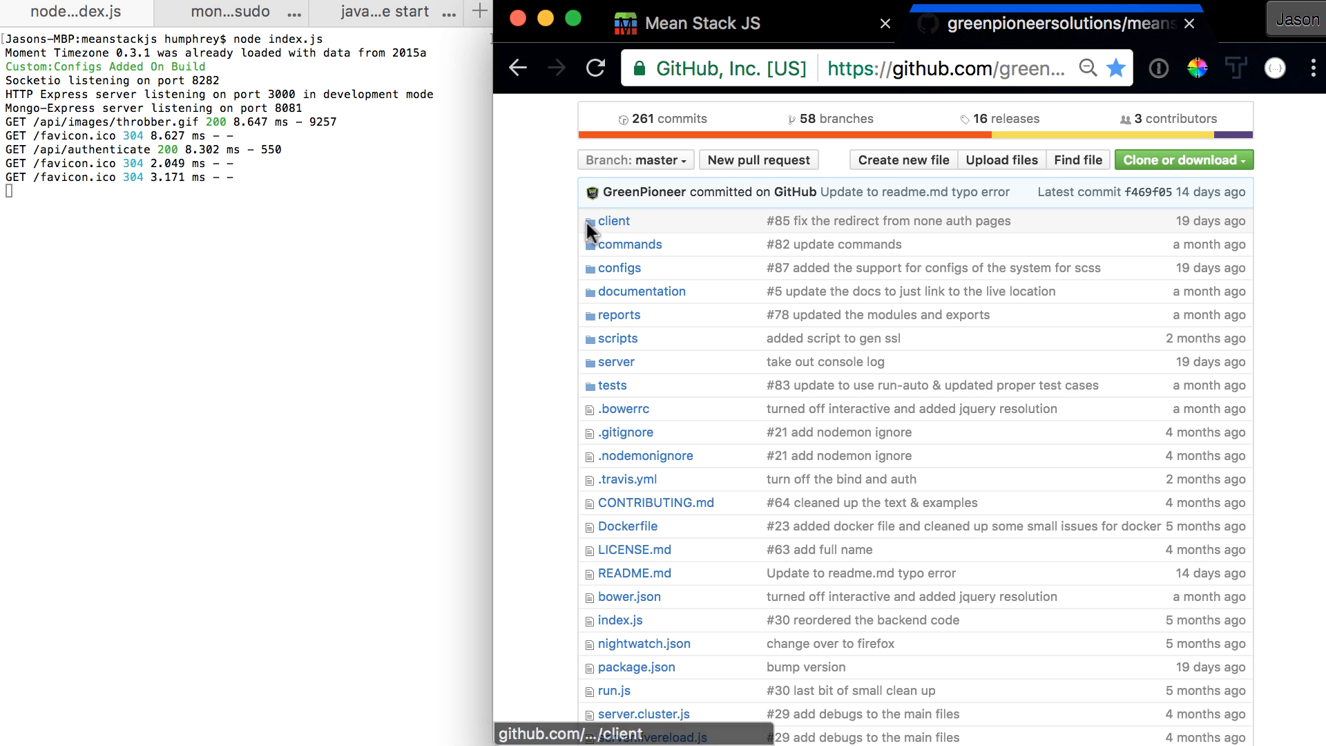
pyautogui.moveTo(589, 233)
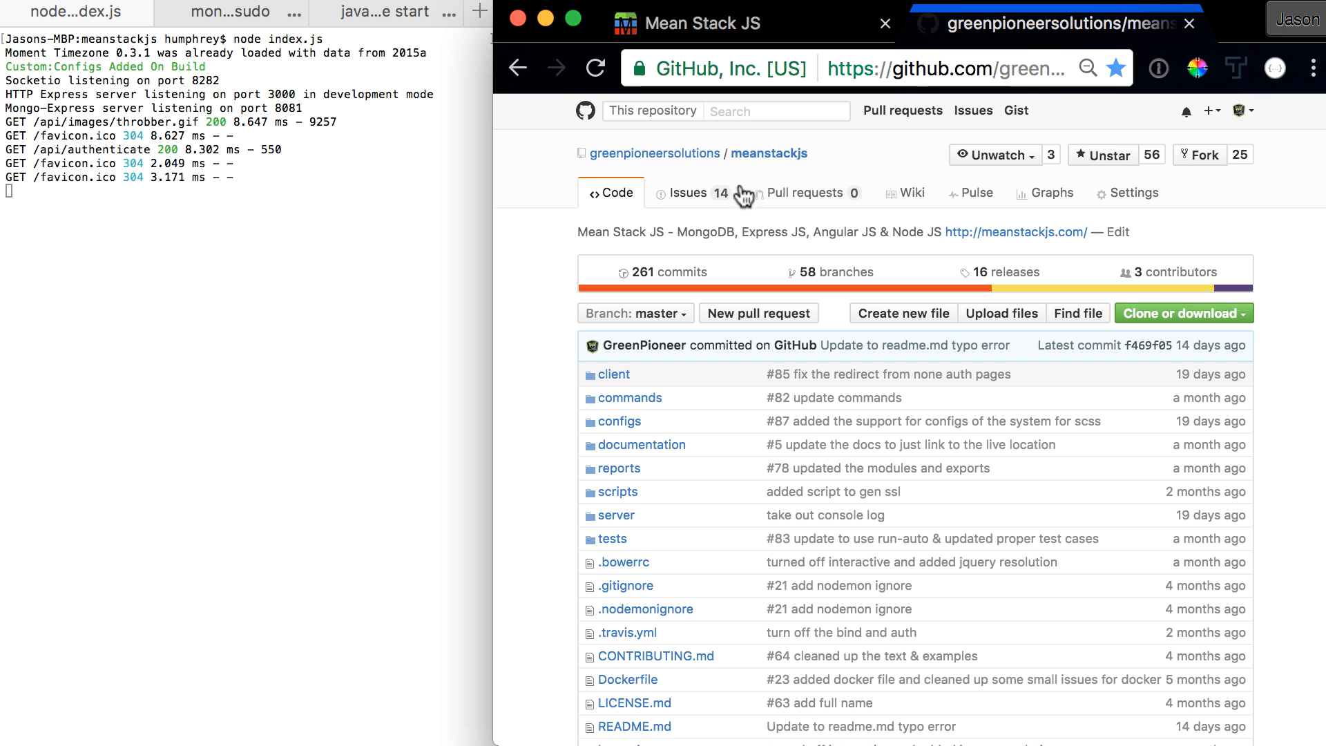
# Step: Open CONTRIBUTING.md and read its contribution, issue, change and pull request guidelines
pyautogui.scroll(-3)
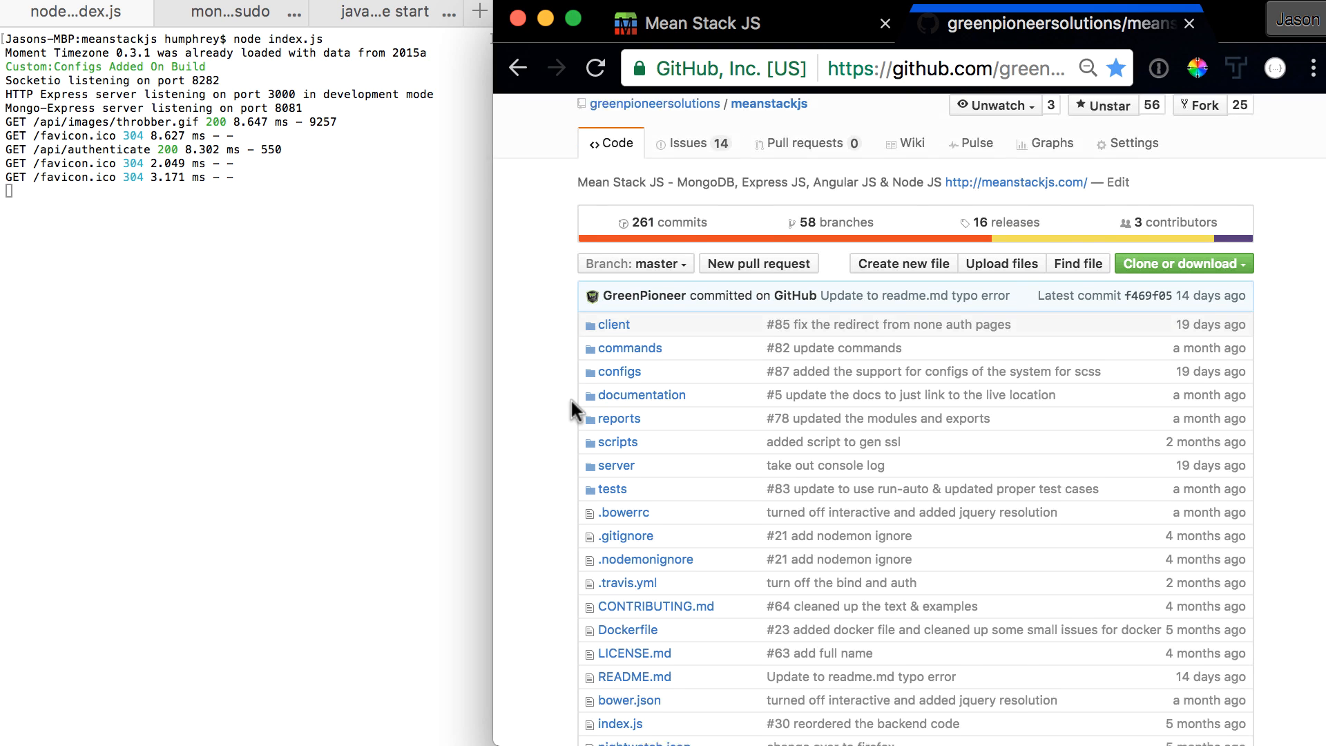
pyautogui.scroll(-3)
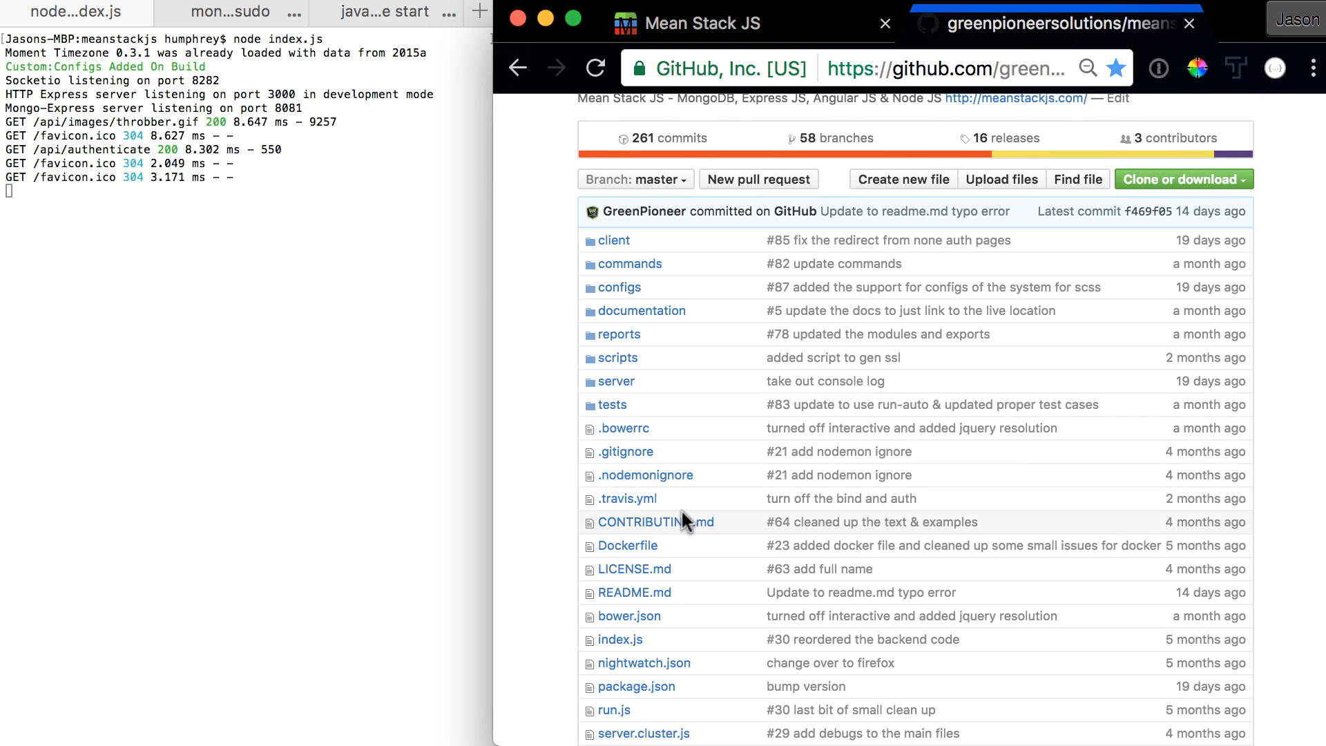
pyautogui.moveTo(655, 522)
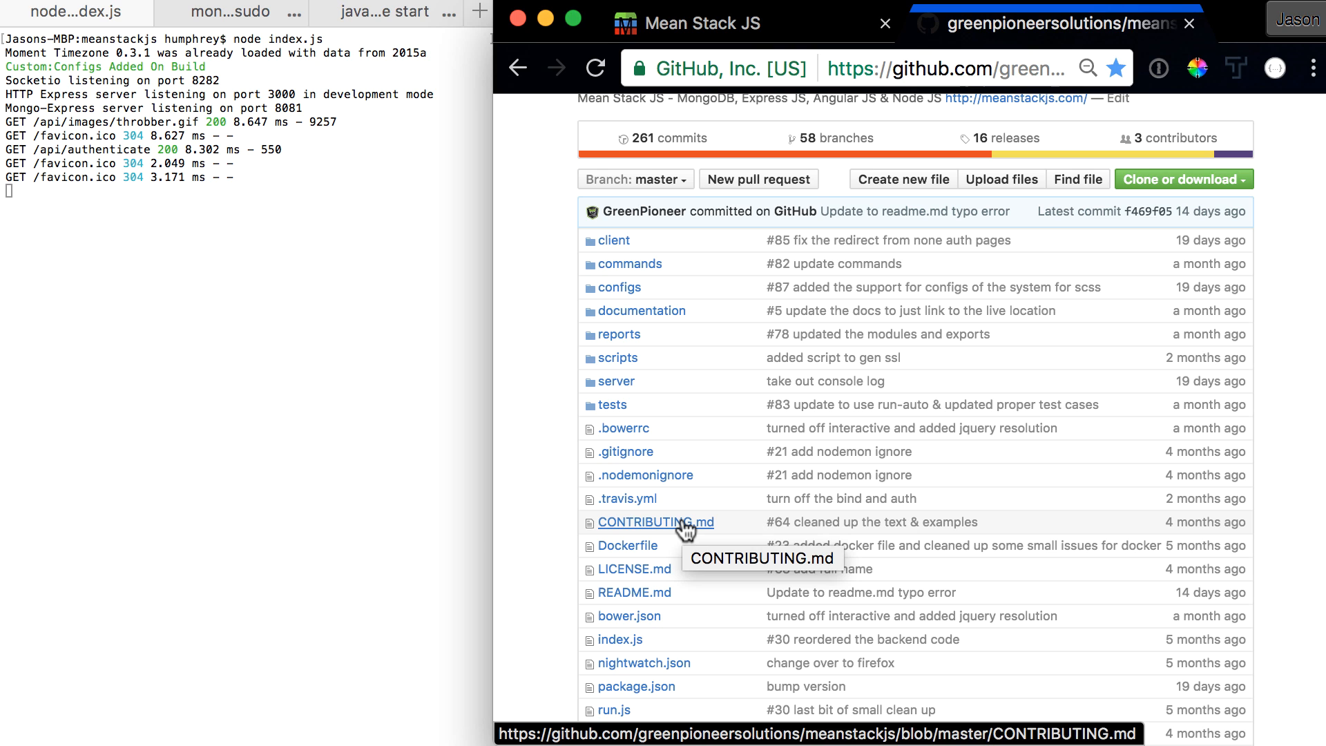
pyautogui.click(655, 522)
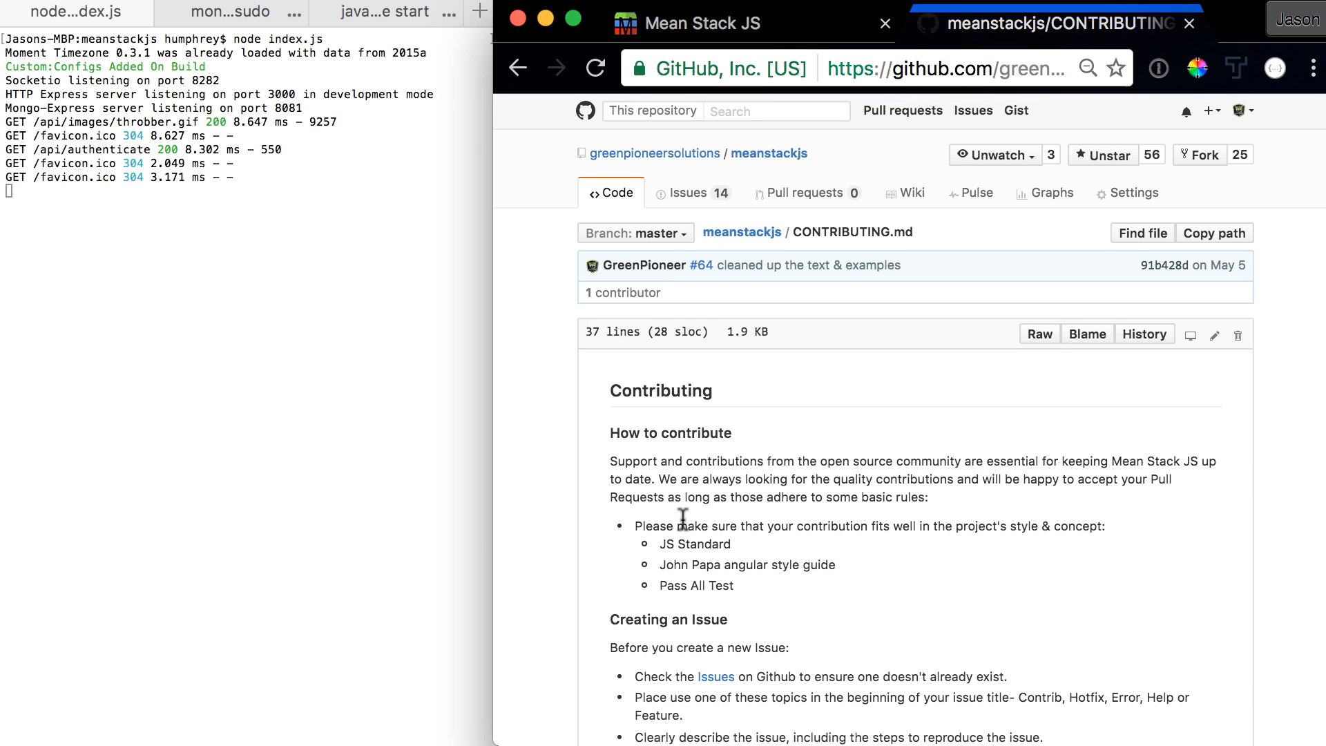
pyautogui.scroll(-3)
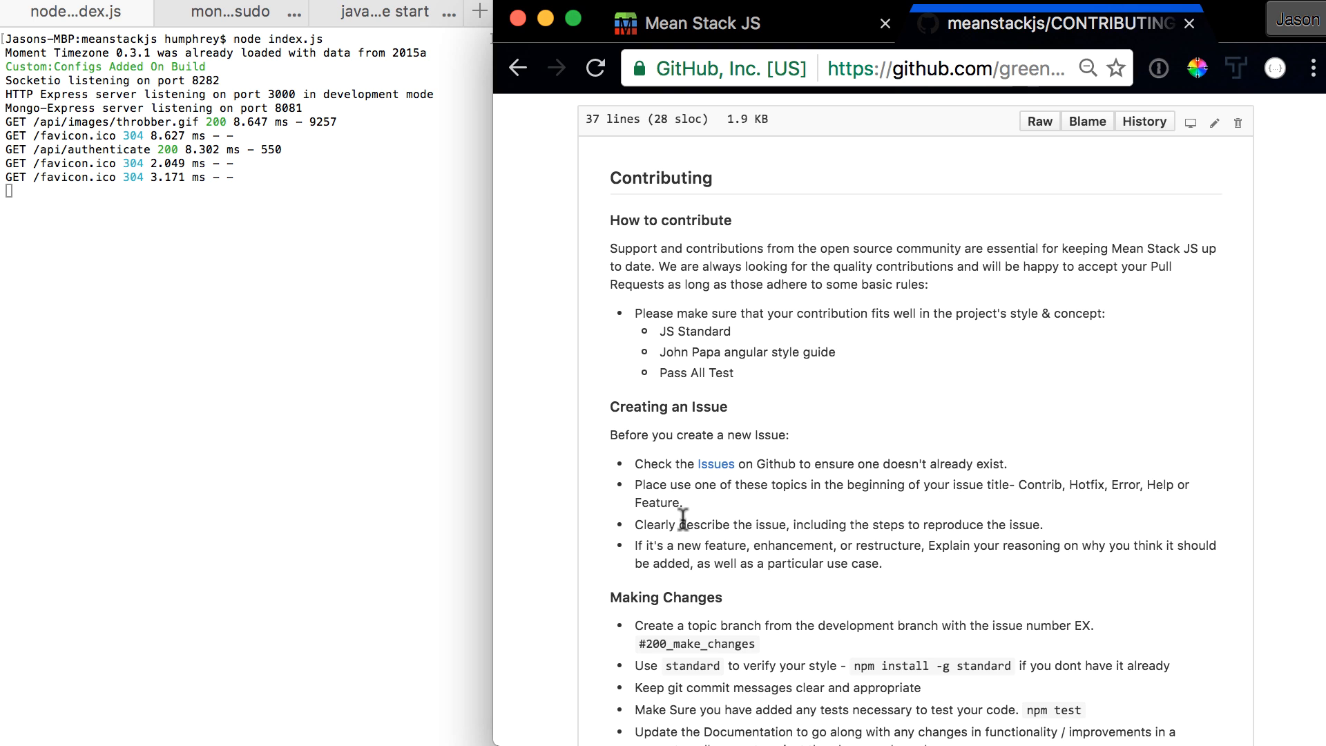
pyautogui.scroll(-3)
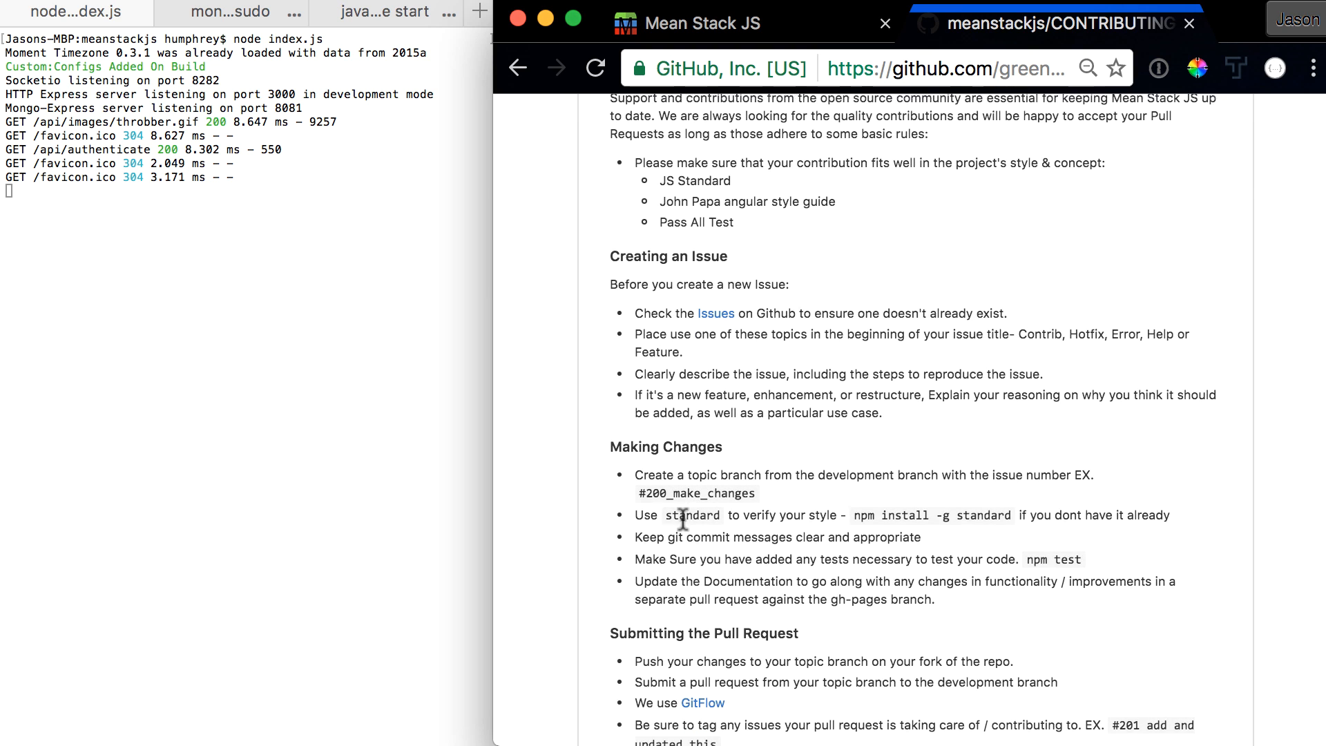
pyautogui.scroll(-3)
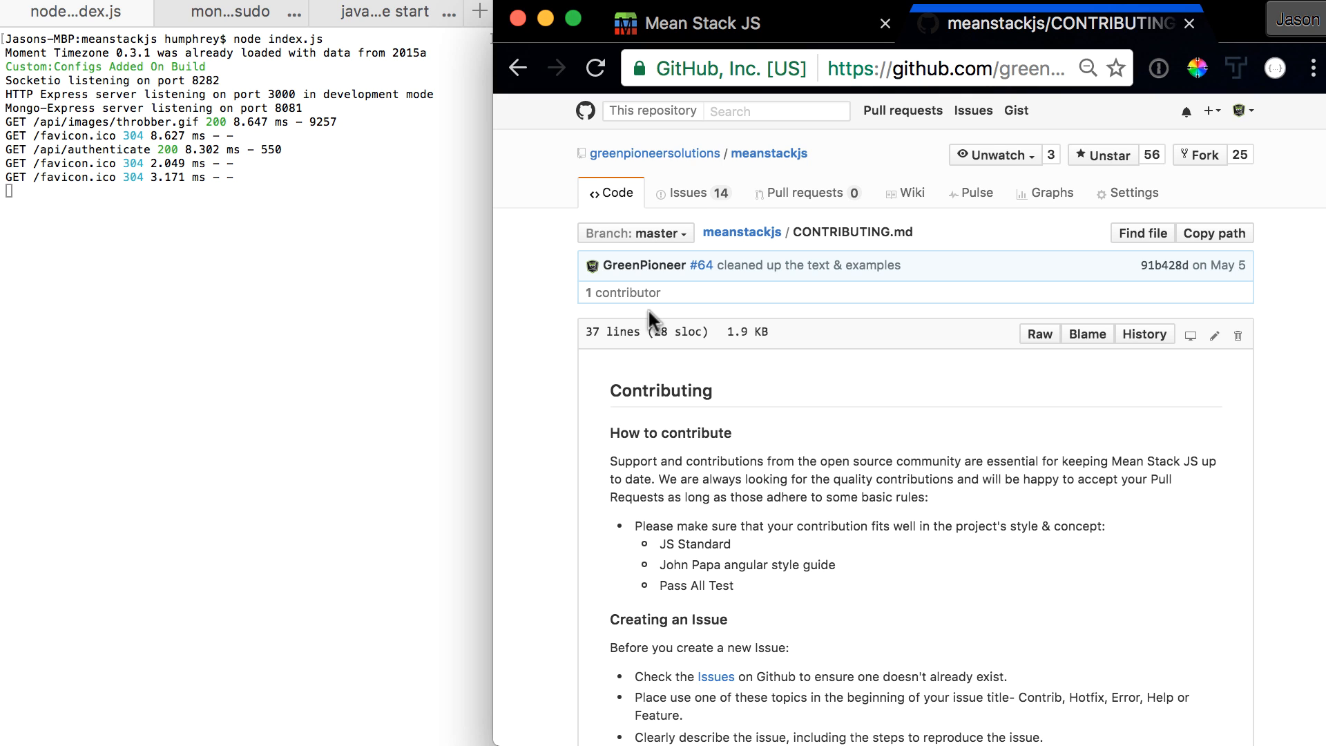
# Step: Browse the list of 14 open help-wanted issues in the meanstackjs repository
pyautogui.click(692, 193)
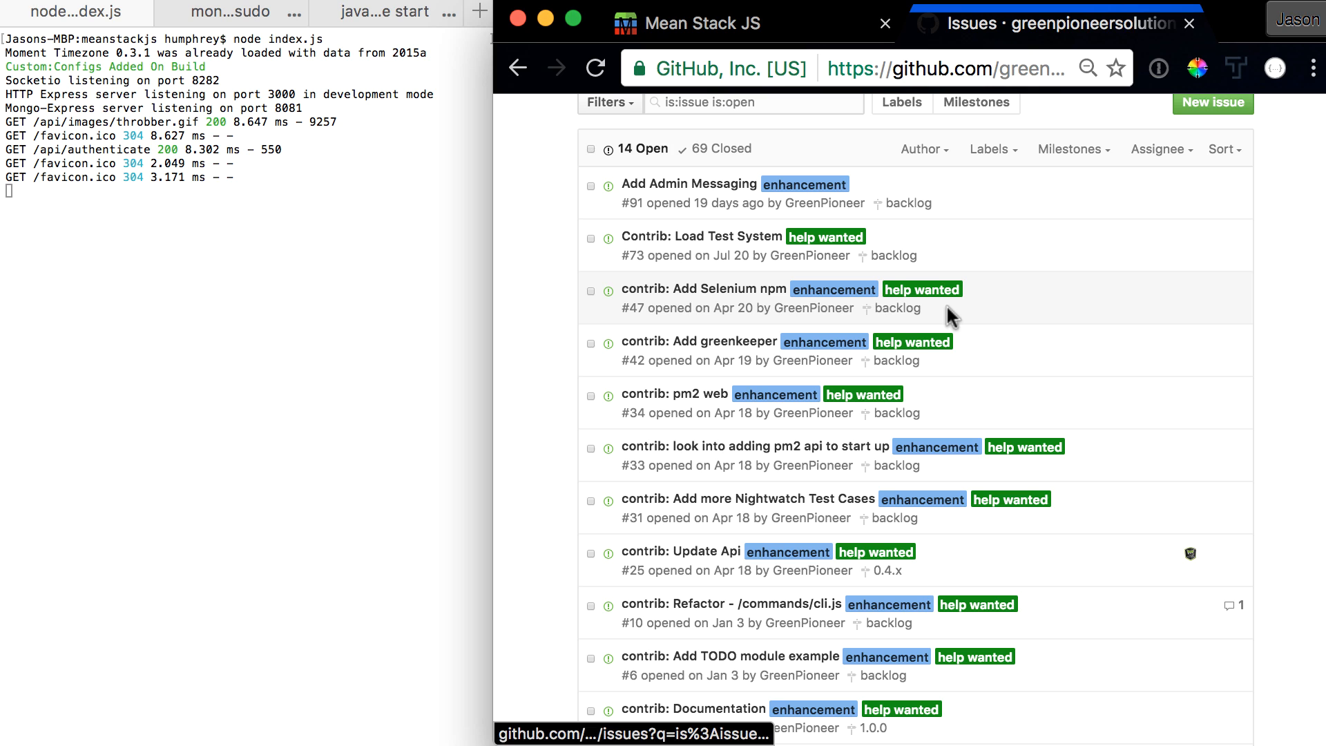
pyautogui.moveTo(928, 439)
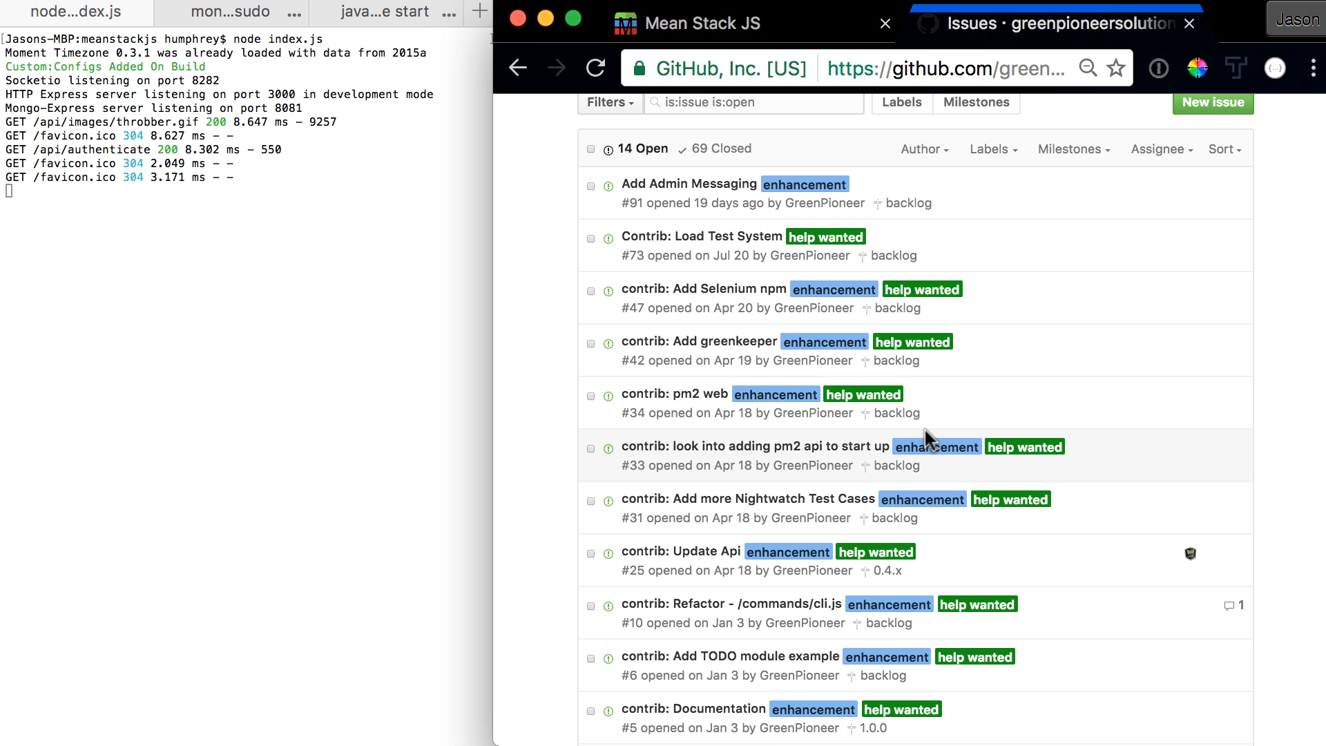
pyautogui.moveTo(802, 255)
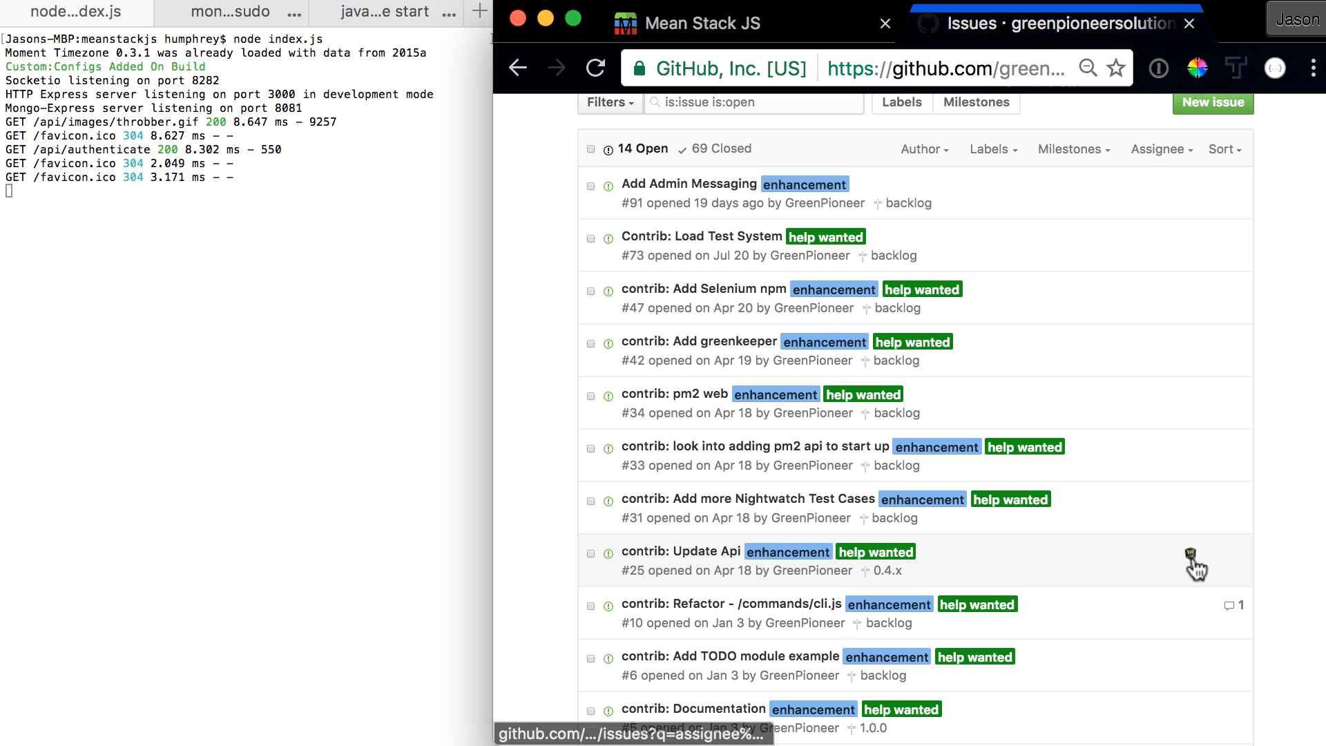
pyautogui.scroll(-3)
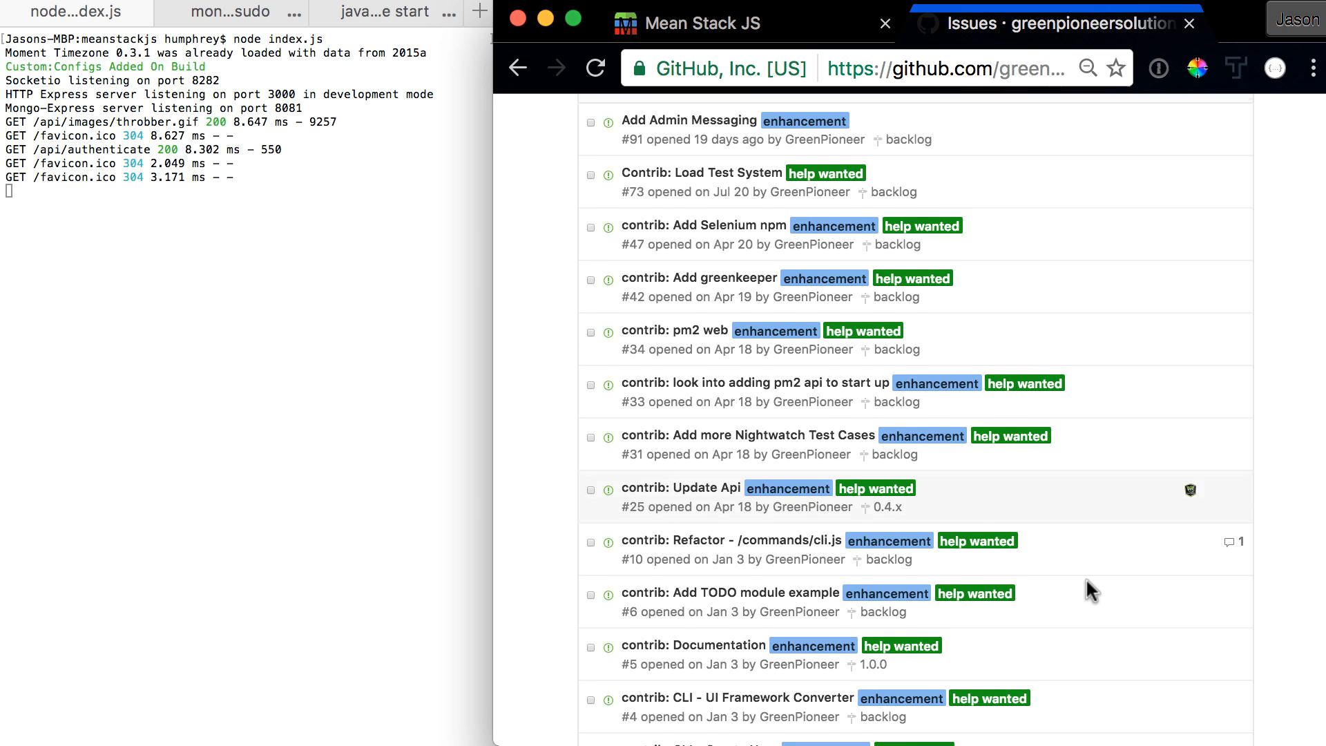
pyautogui.scroll(-3)
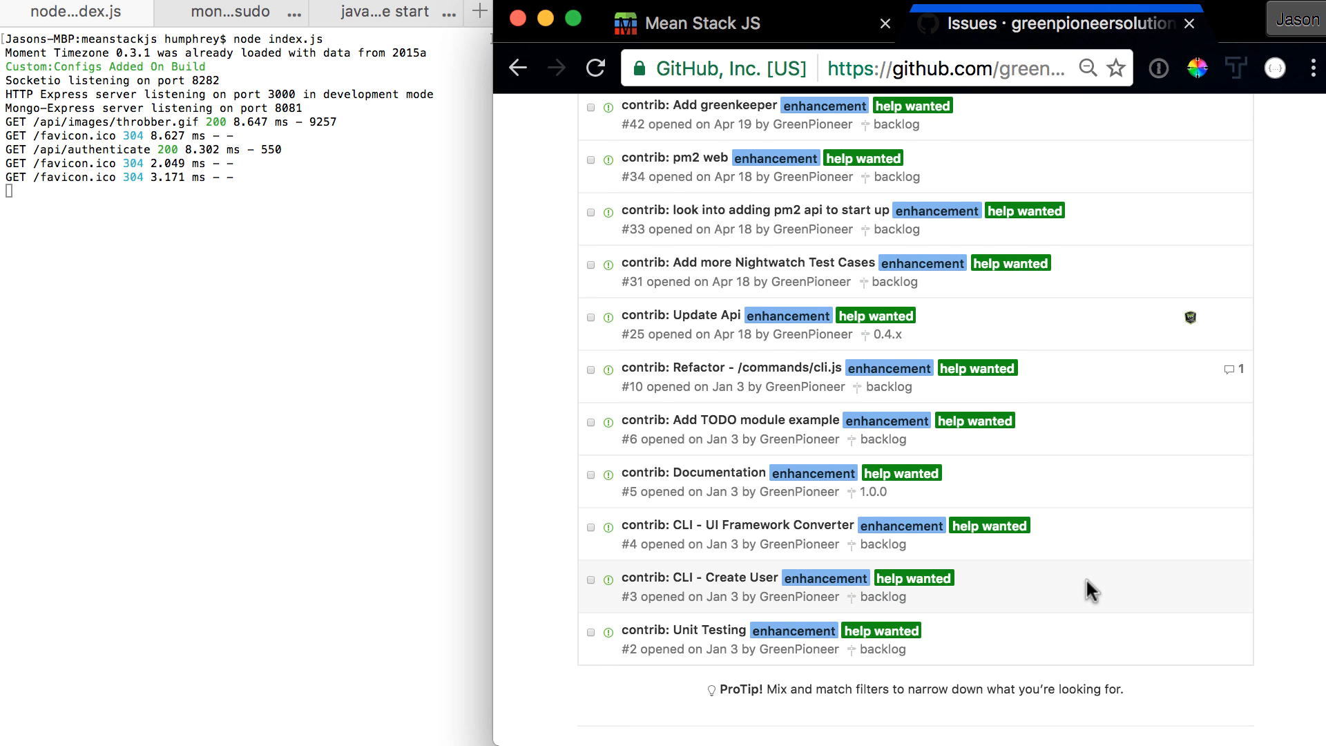
pyautogui.scroll(3)
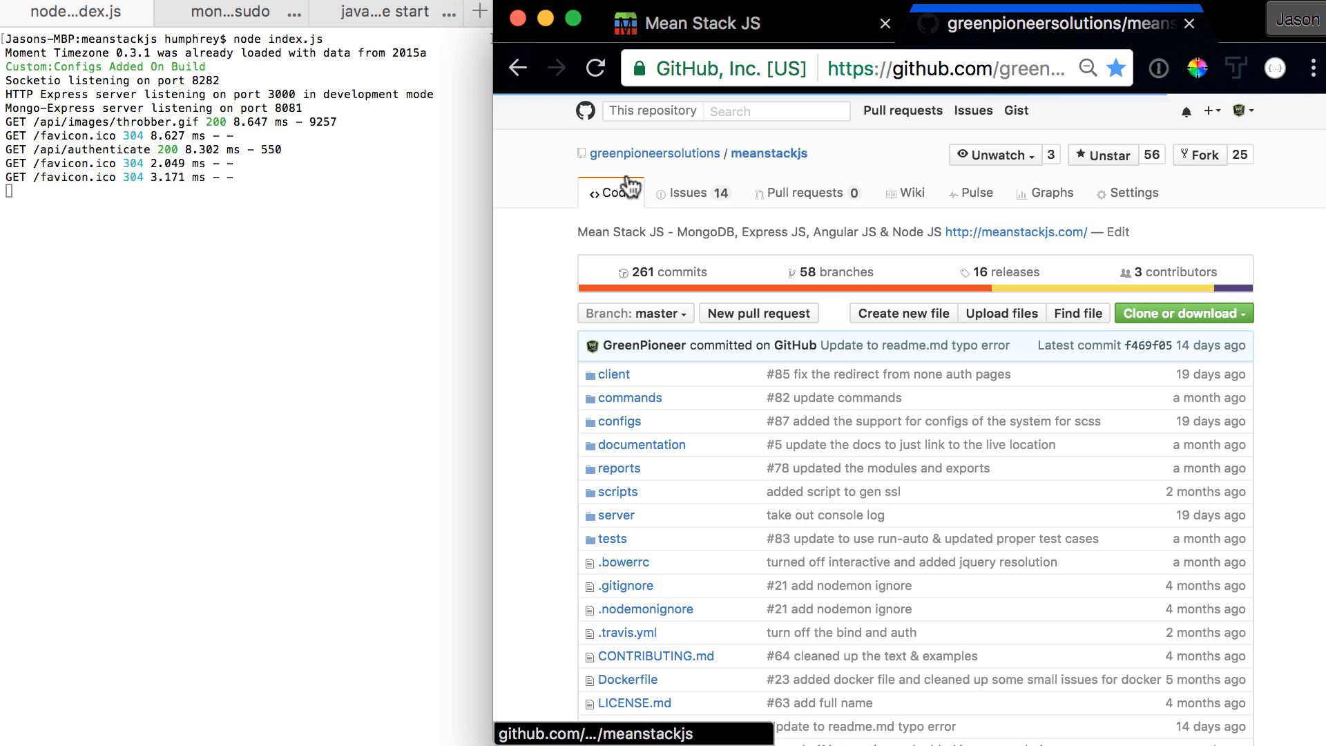
pyautogui.scroll(-3)
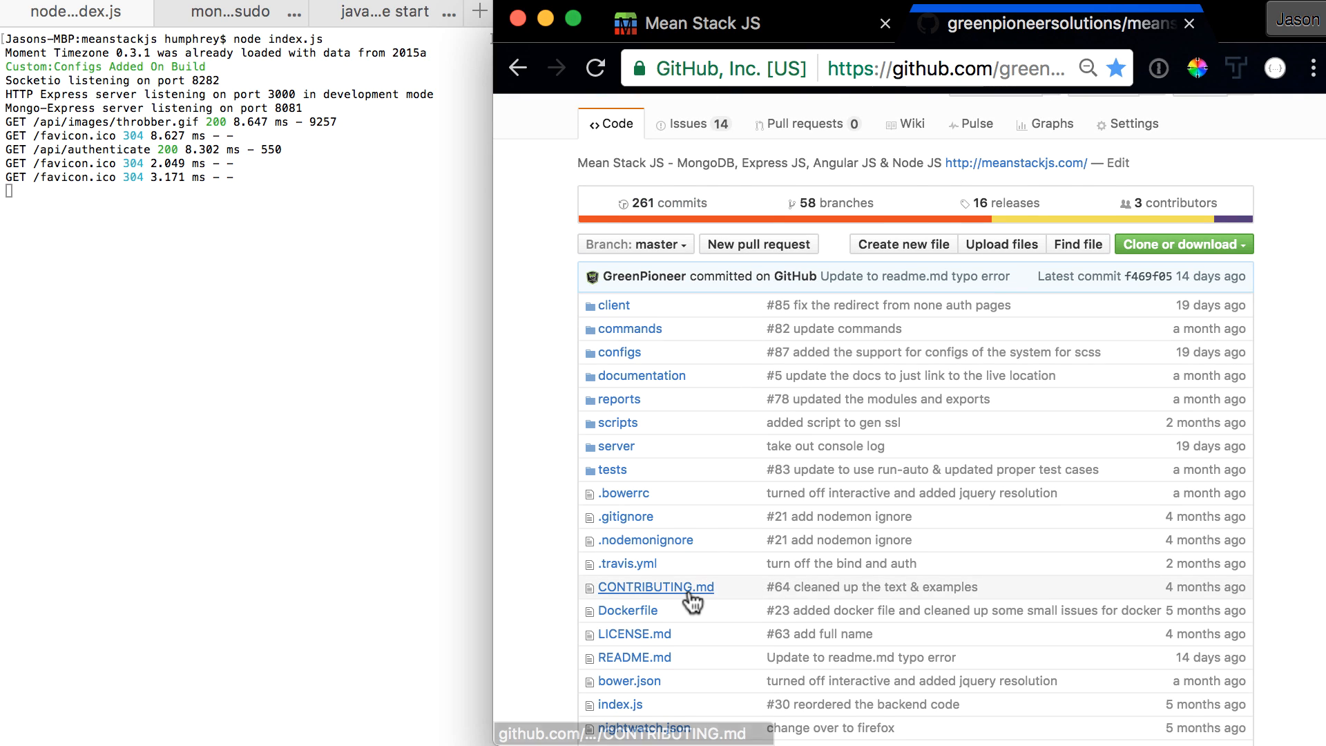
pyautogui.moveTo(655, 587)
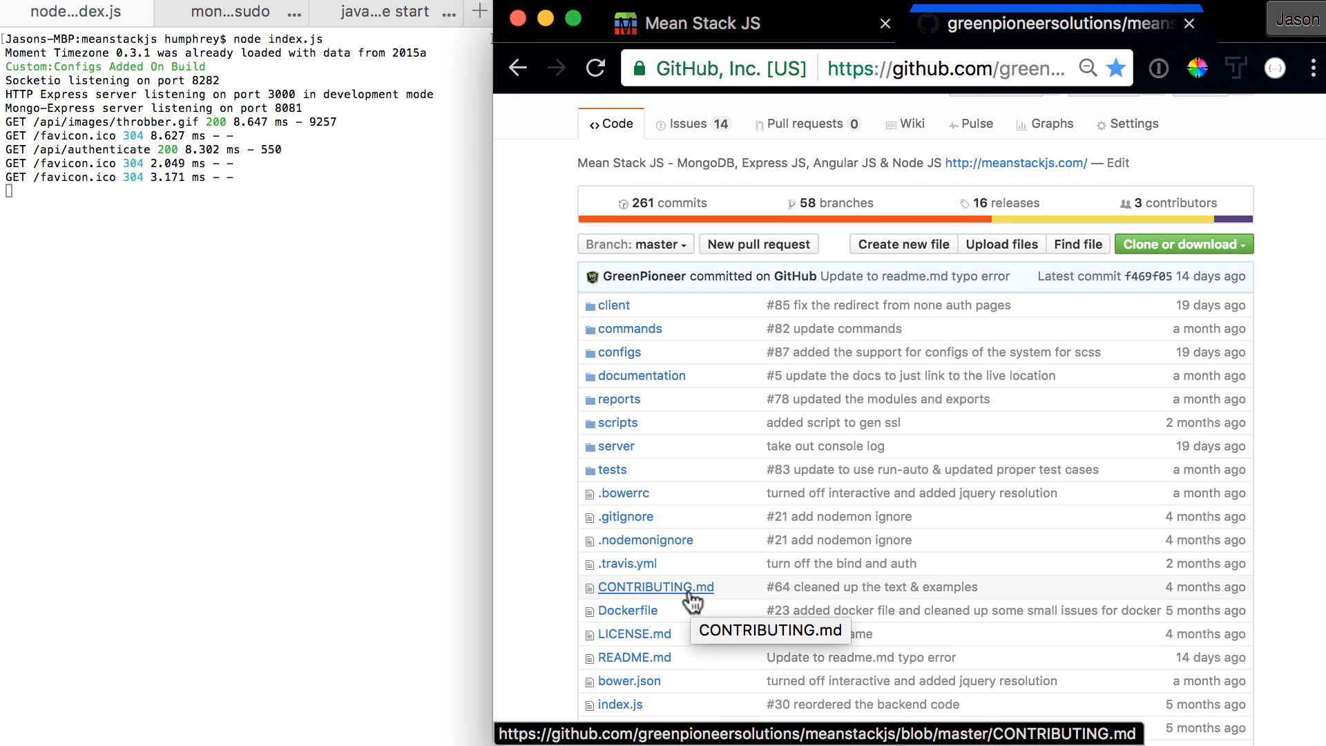